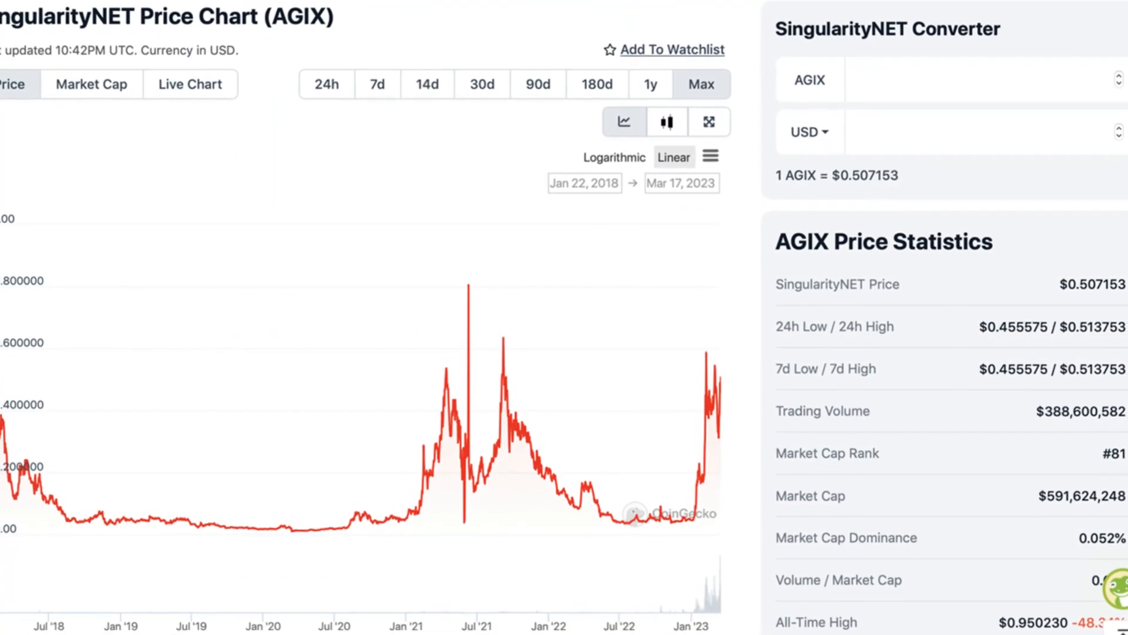
{"action": "scroll", "scroll_direction": "down", "scroll_amount": 3}
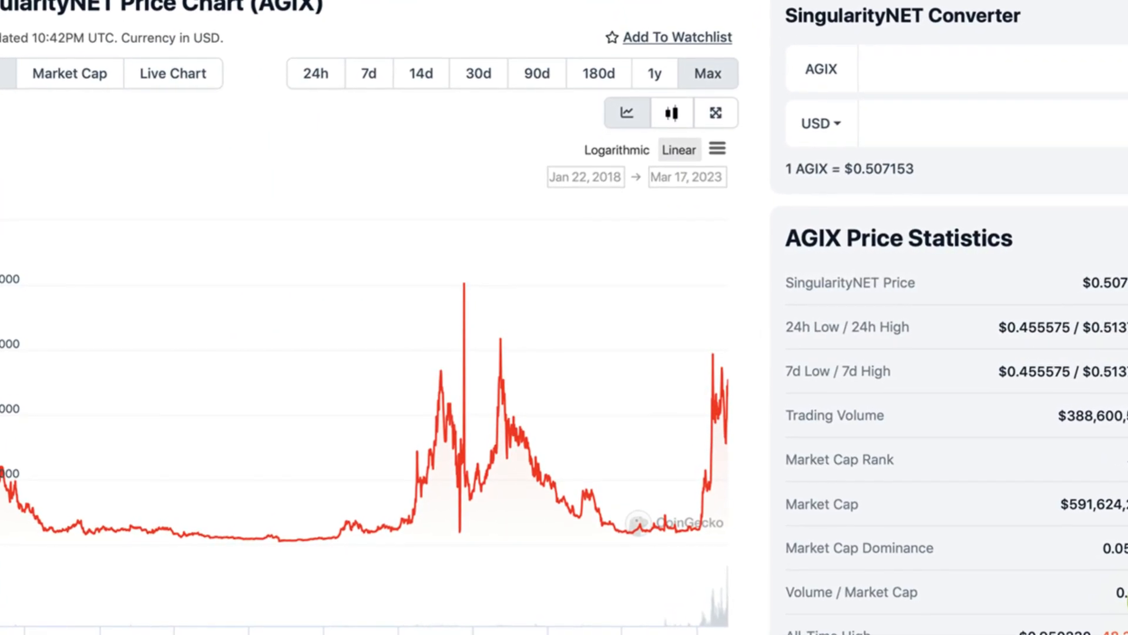
{"action": "scroll", "scroll_direction": "down", "scroll_amount": 3}
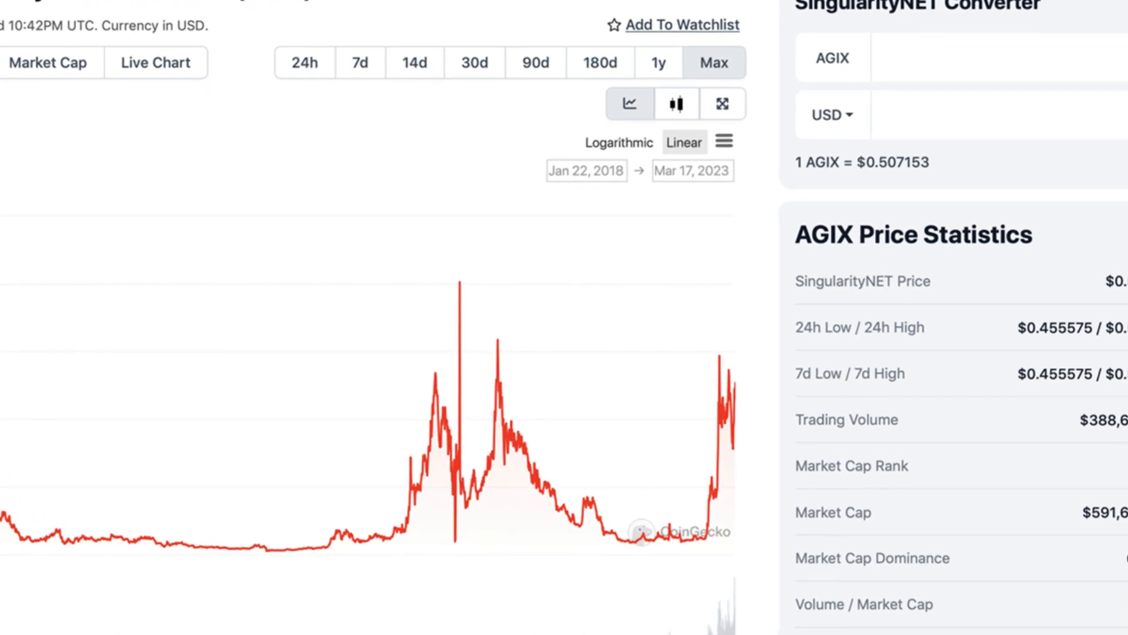